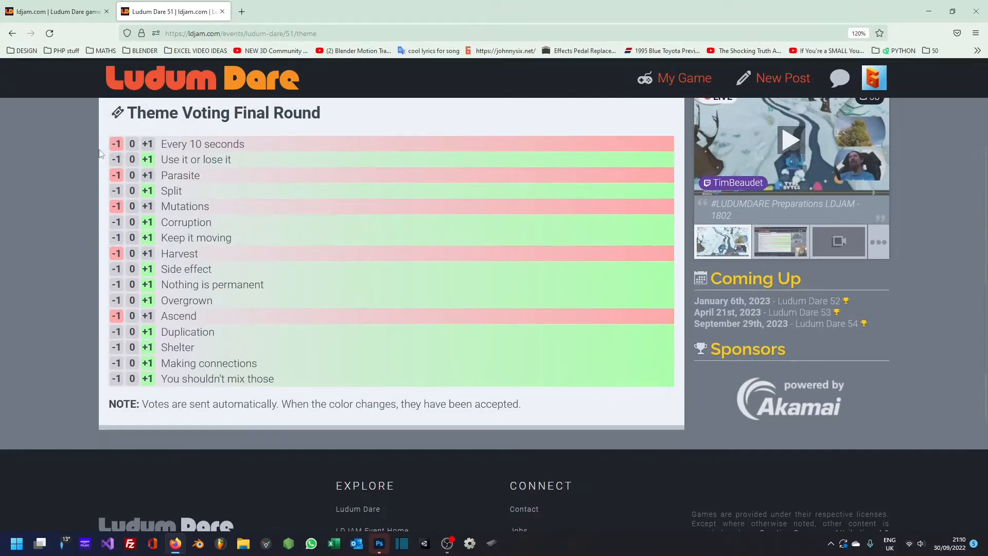
View the sixteen Ludum Dare 51 final-round candidate themes on ldjam.com
{"action": "left_click", "coordinate": [333, 543]}
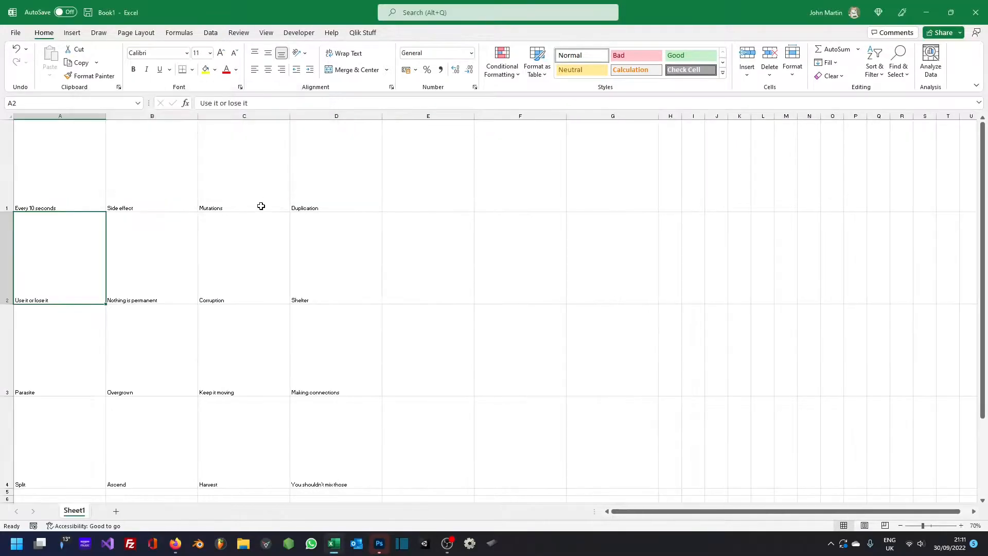
Paste the sixteen themes into columns A–D of Book1 with taller rows
{"action": "left_click", "coordinate": [379, 542]}
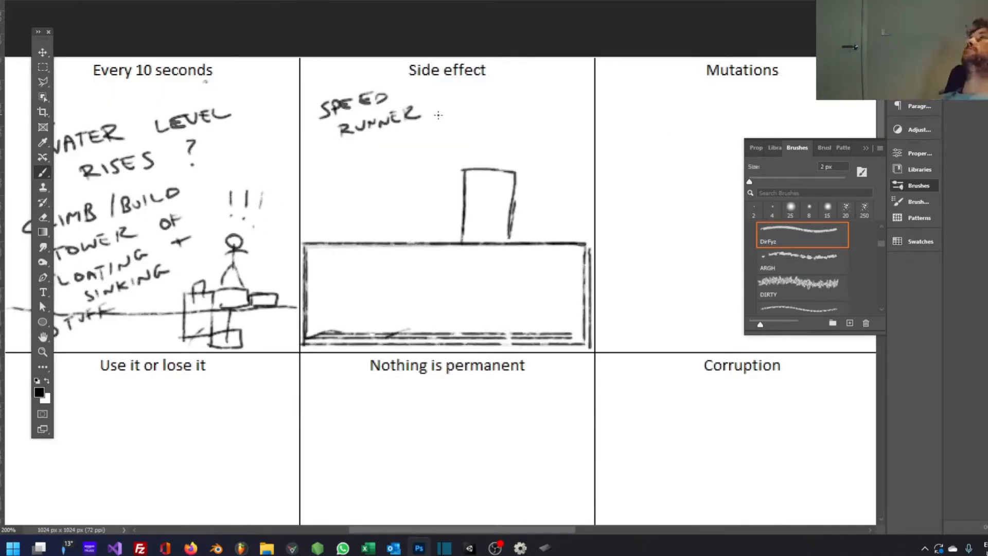
Sketch a rough game idea in every theme box using the DirFyz brush
{"action": "scroll", "scroll_direction": "right", "scroll_amount": 3}
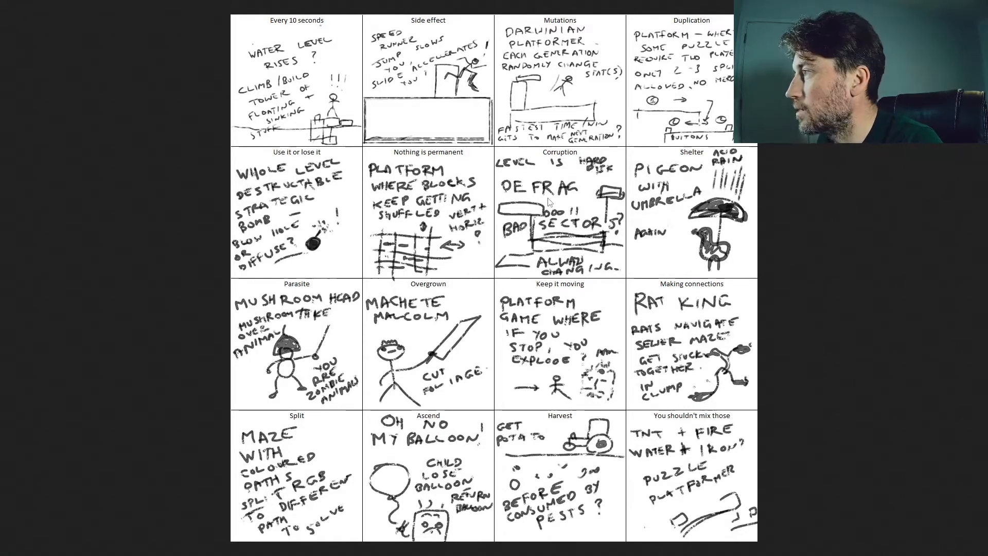
{"action": "mouse_move", "coordinate": [406, 357]}
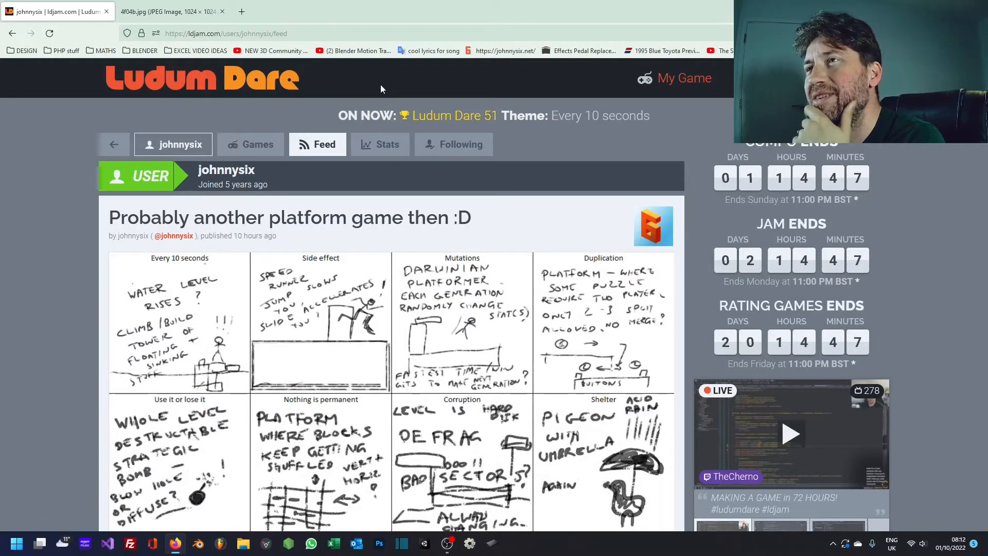
Return to the ldjam home feed and scroll to the Duo Dungeon platformer post
{"action": "left_click", "coordinate": [202, 78]}
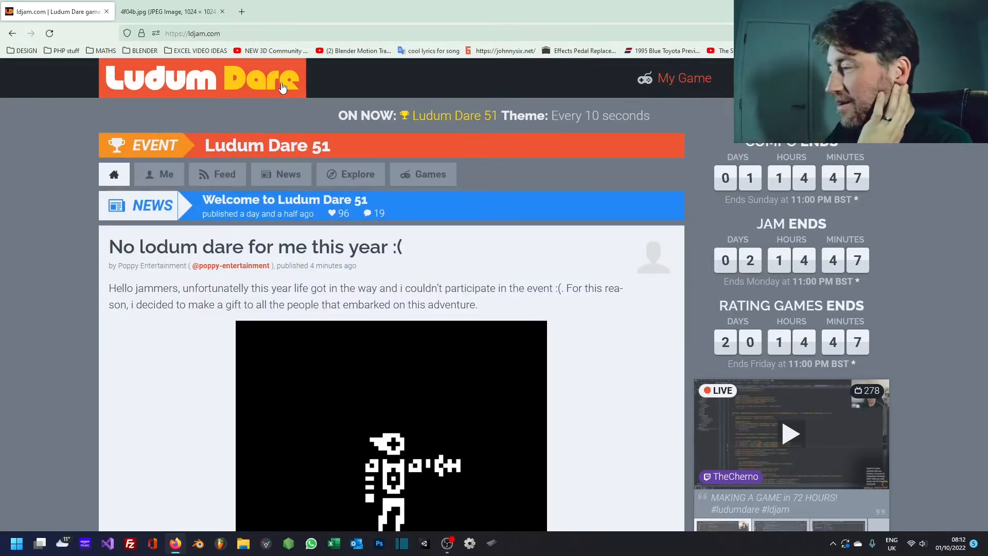
{"action": "scroll", "scroll_direction": "down", "scroll_amount": 3}
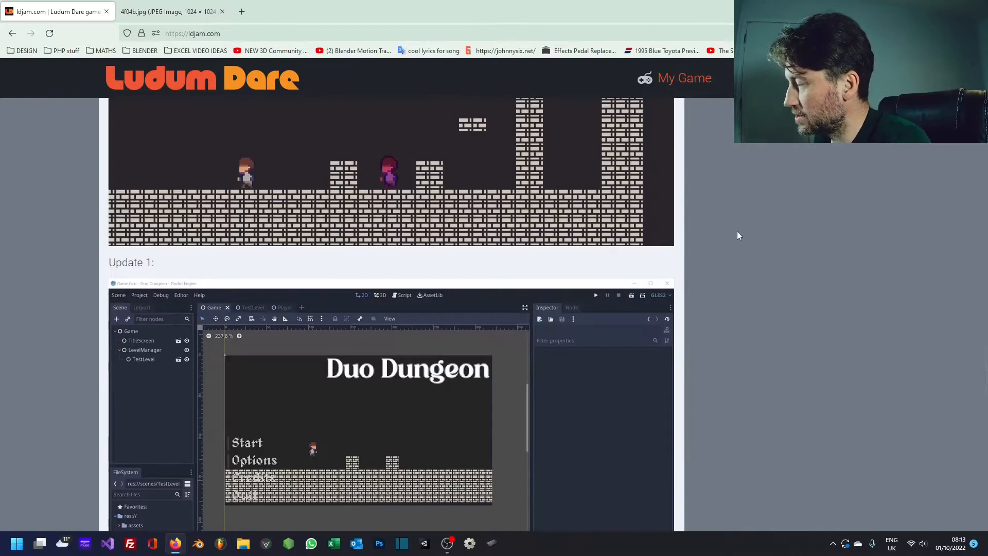
{"action": "left_click", "coordinate": [170, 11]}
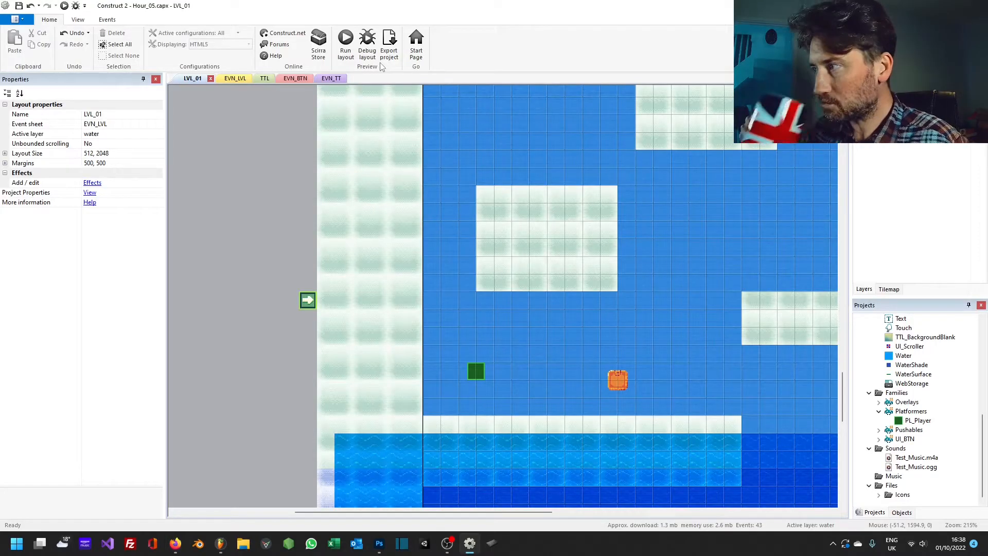
Work on LVL_01's pale platform blocks, blue water and player square
{"action": "left_click", "coordinate": [378, 542]}
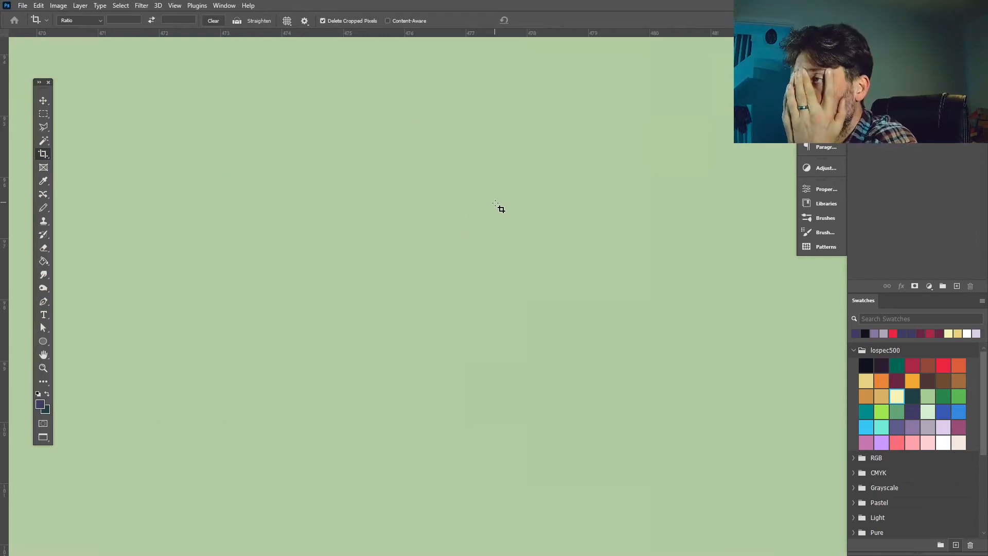
Show Photoshop's recent files list and point at Penguin_1.psd
{"action": "left_click", "coordinate": [22, 5]}
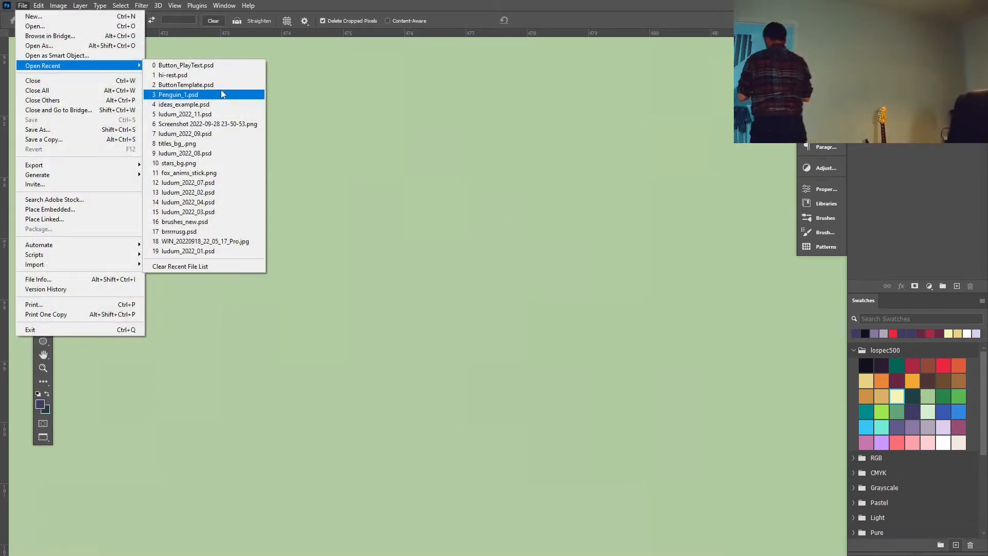
{"action": "left_click", "coordinate": [820, 12]}
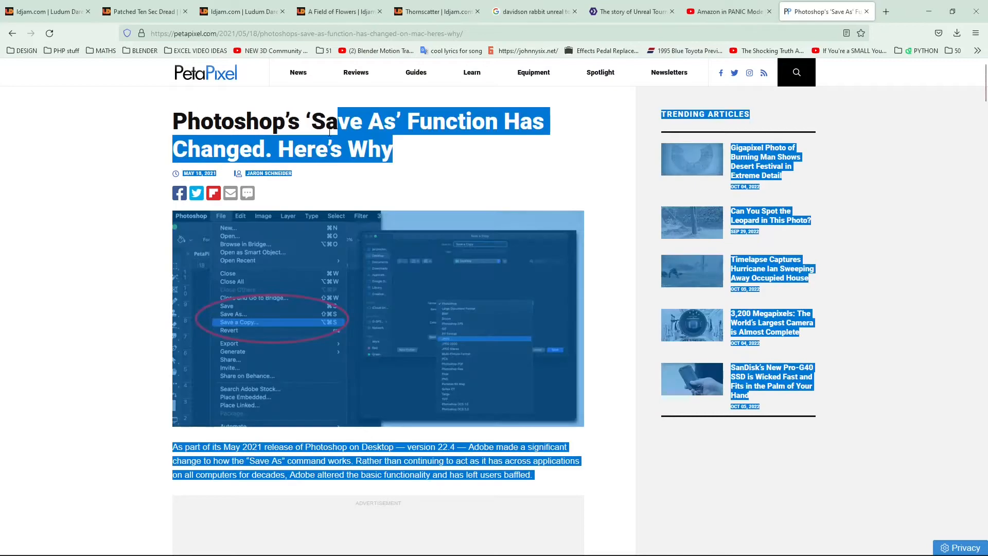
Read the PetaPixel article on why Photoshop's Save As function changed
{"action": "left_click", "coordinate": [155, 146]}
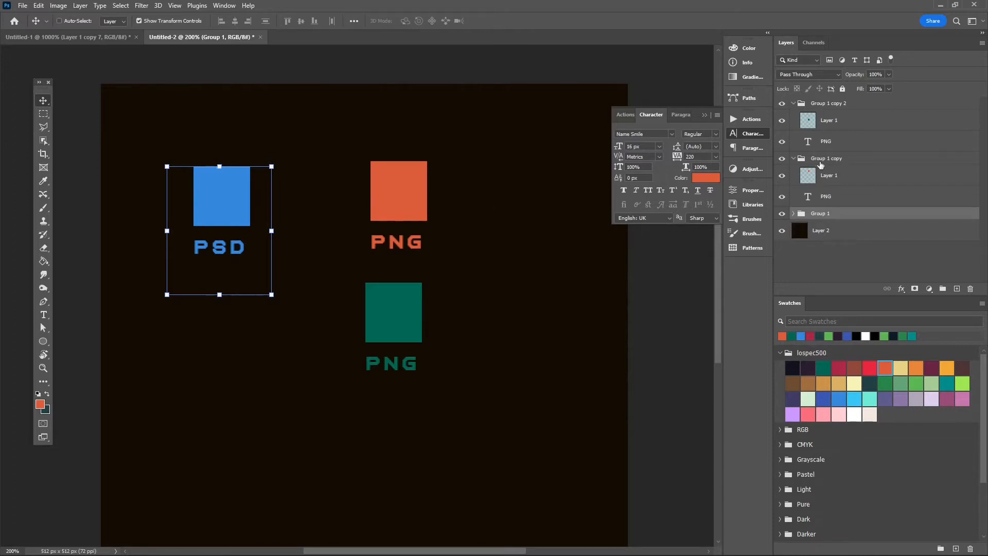
{"action": "left_click", "coordinate": [22, 5]}
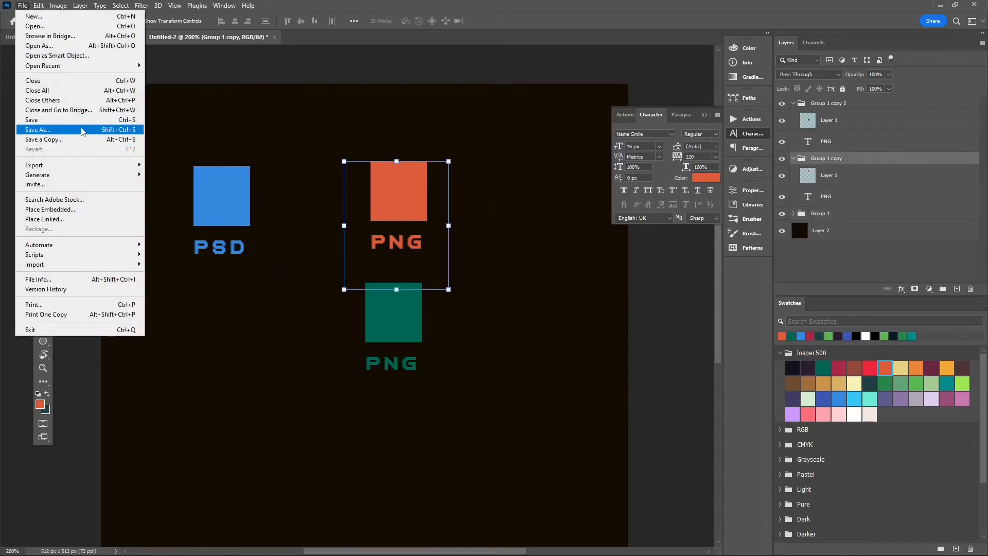
{"action": "left_click", "coordinate": [38, 129]}
{"action": "type", "text": "sss.psd"}
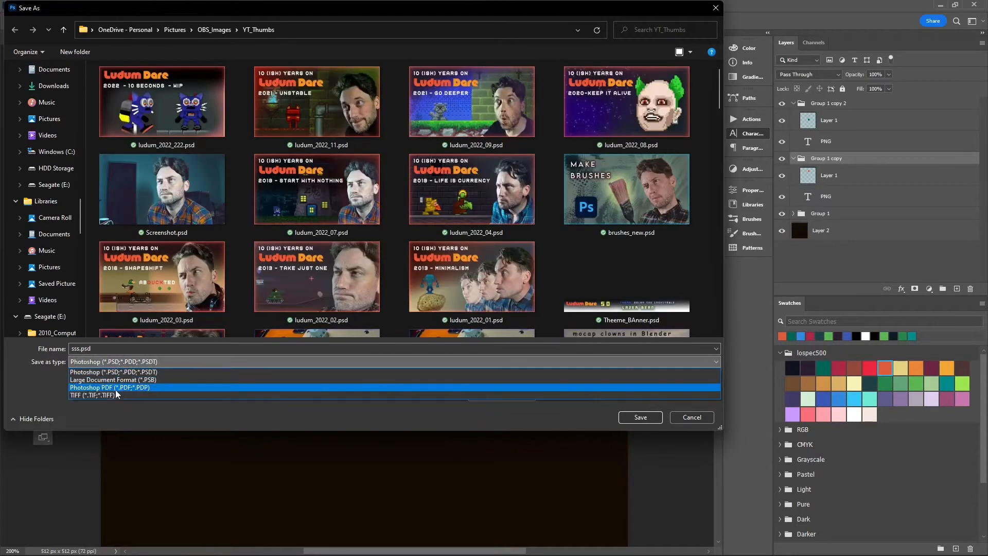
{"action": "left_click", "coordinate": [113, 372]}
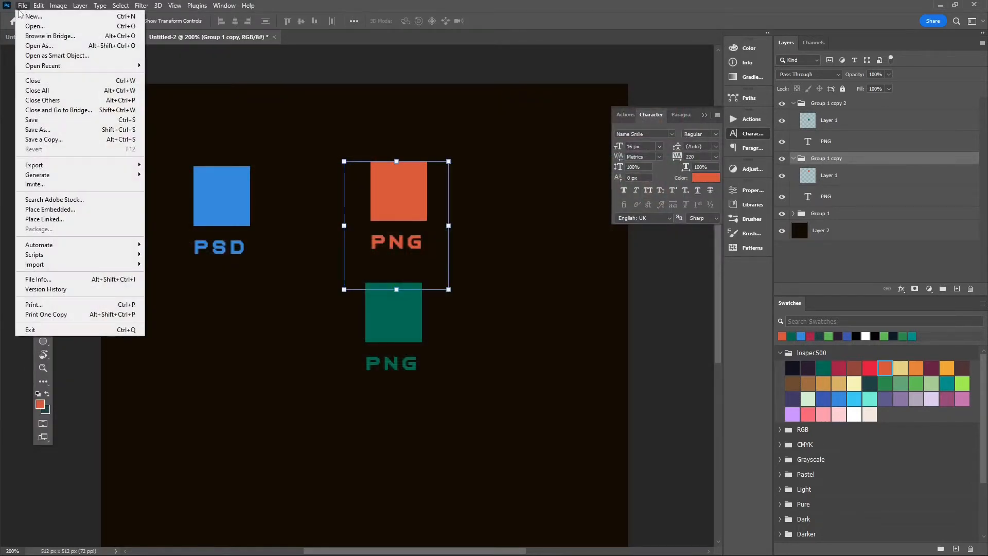
{"action": "left_click", "coordinate": [44, 139]}
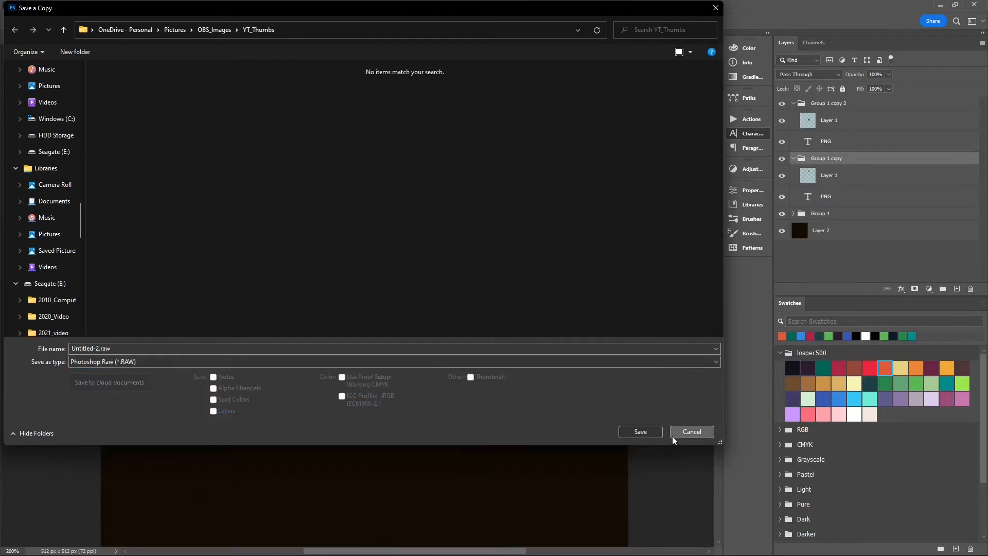
{"action": "left_click", "coordinate": [691, 432]}
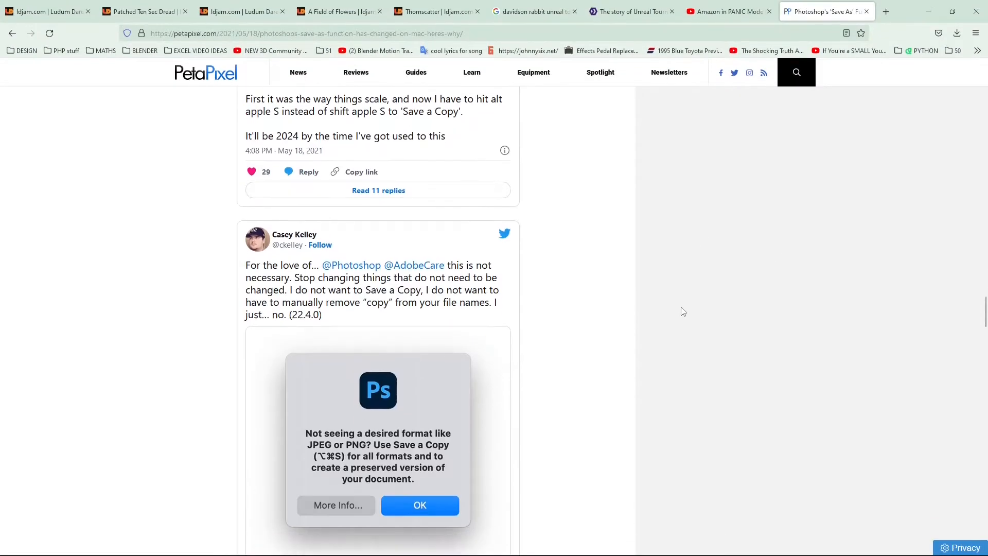
{"action": "mouse_move", "coordinate": [183, 211]}
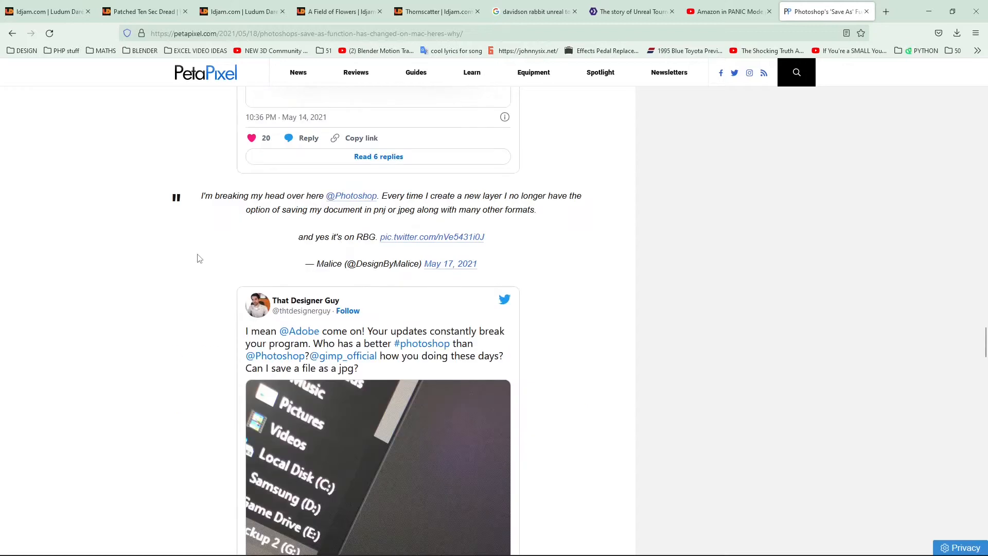
Scroll through the article's embedded tweets complaining about saving as JPG or PNG
{"action": "scroll", "scroll_direction": "down", "scroll_amount": 3}
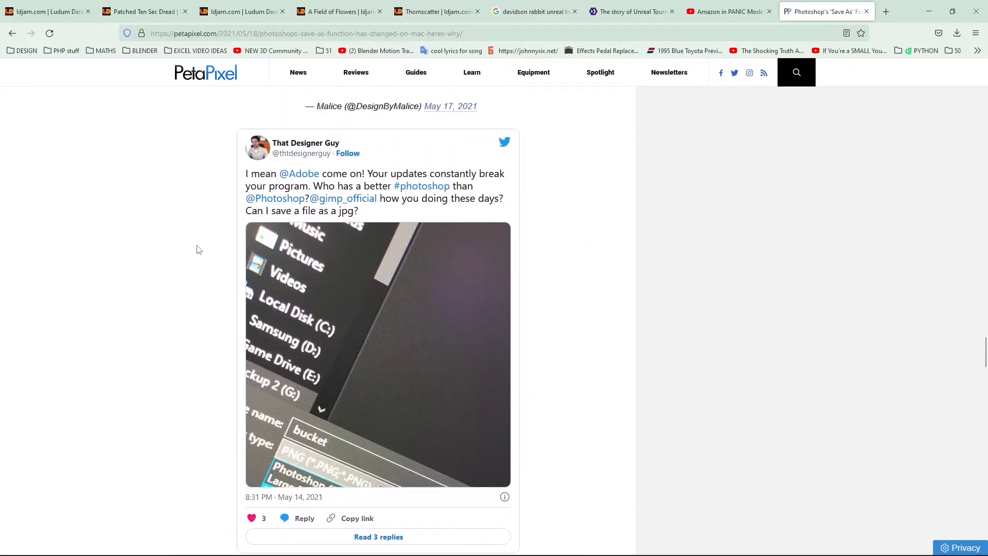
{"action": "mouse_move", "coordinate": [545, 245]}
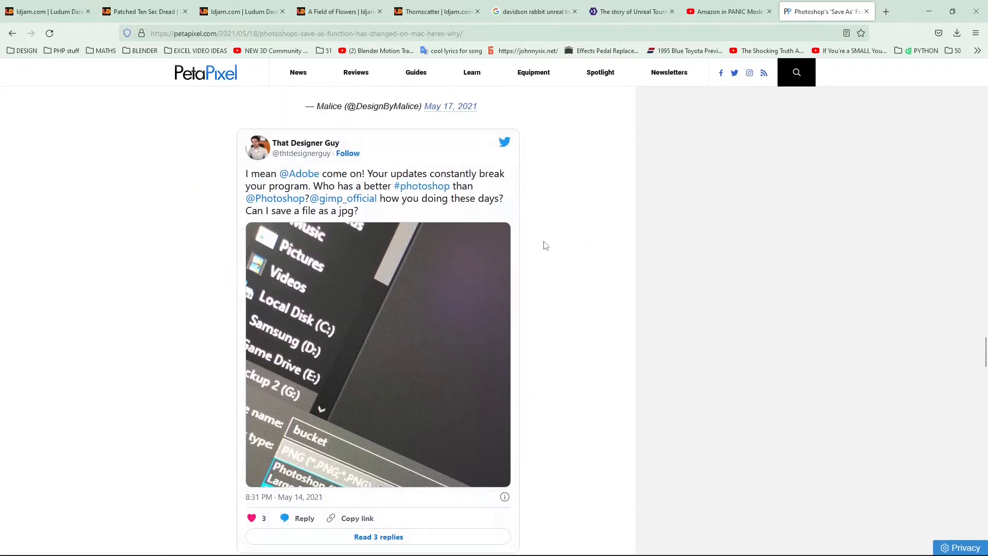
{"action": "scroll", "scroll_direction": "down", "scroll_amount": 3}
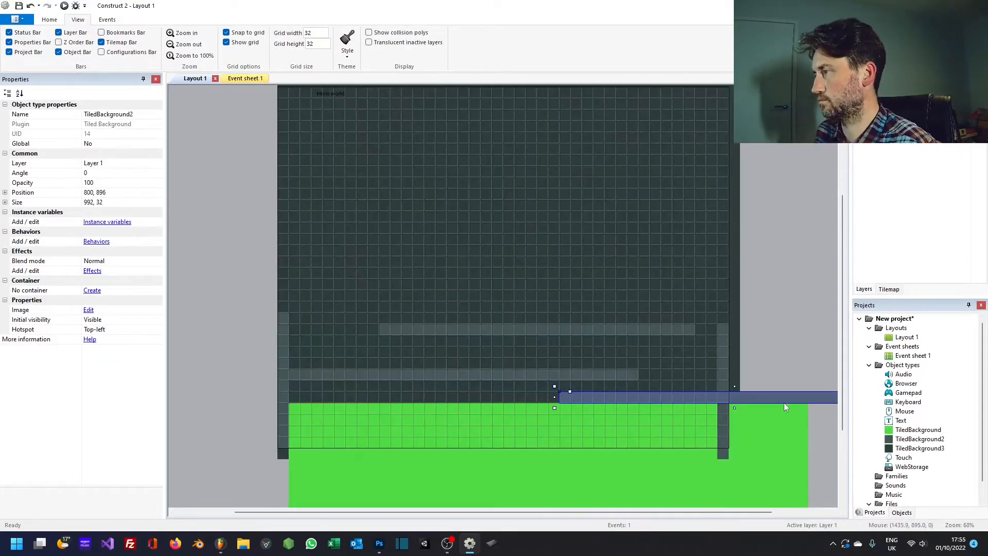
Edit TiledBackground2's image, add a time Text object on Layer 2, and preview
{"action": "left_click", "coordinate": [88, 309]}
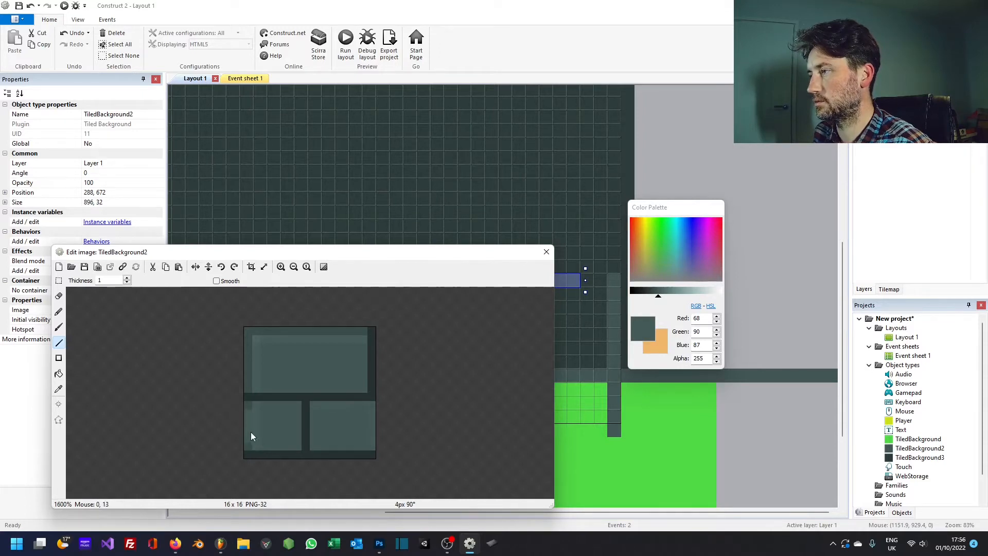
{"action": "left_click", "coordinate": [546, 252]}
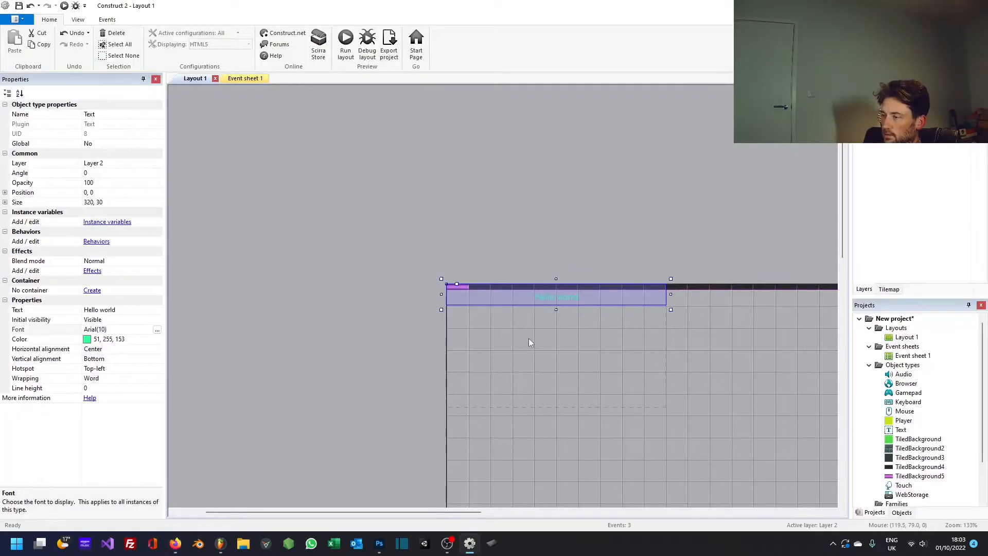
{"action": "left_click", "coordinate": [345, 36]}
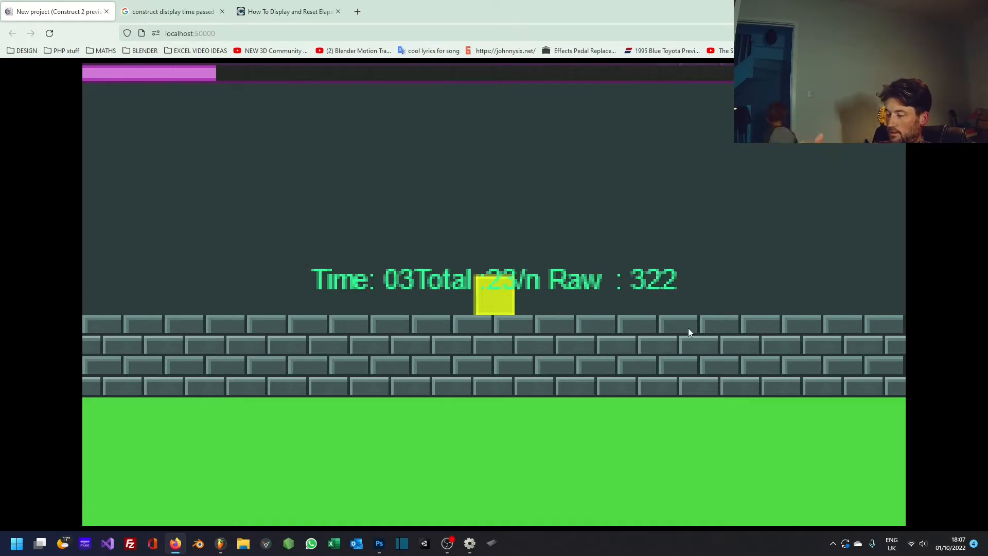
{"action": "left_click", "coordinate": [379, 542]}
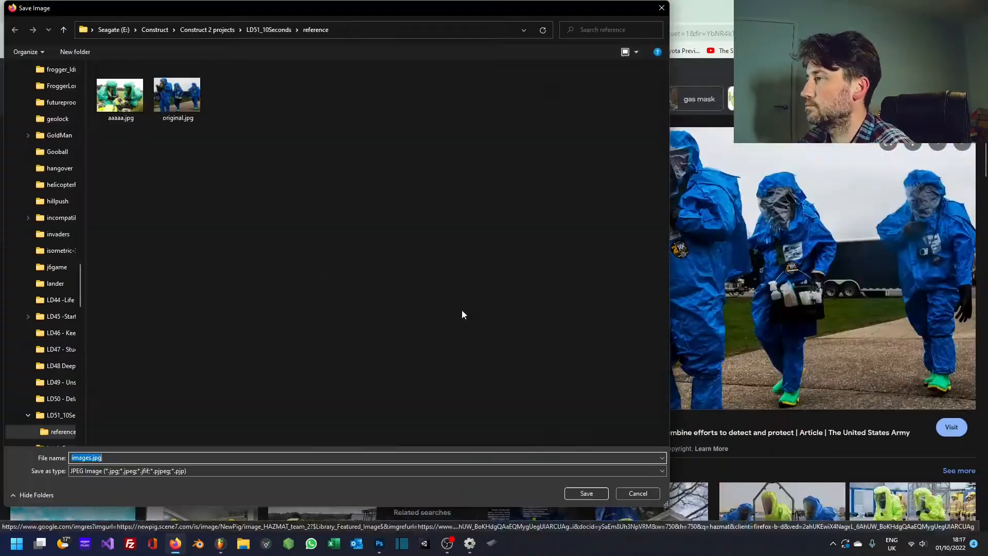
Save the blue hazmat suit photo into LD51_10Seconds\reference
{"action": "left_click", "coordinate": [585, 493]}
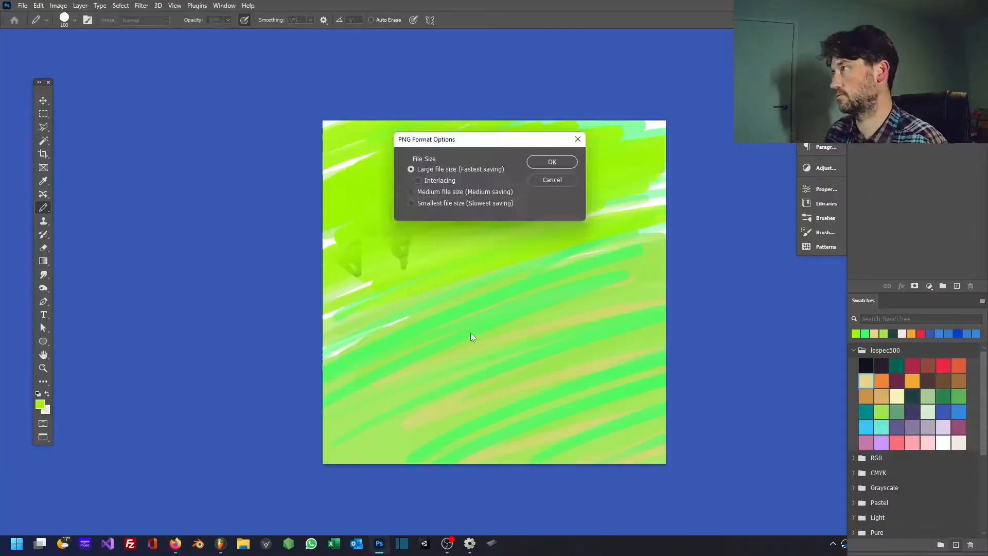
Save the painting as PNG and paint the gas-masked blue cat below the HAZCAT title
{"action": "left_click", "coordinate": [552, 162]}
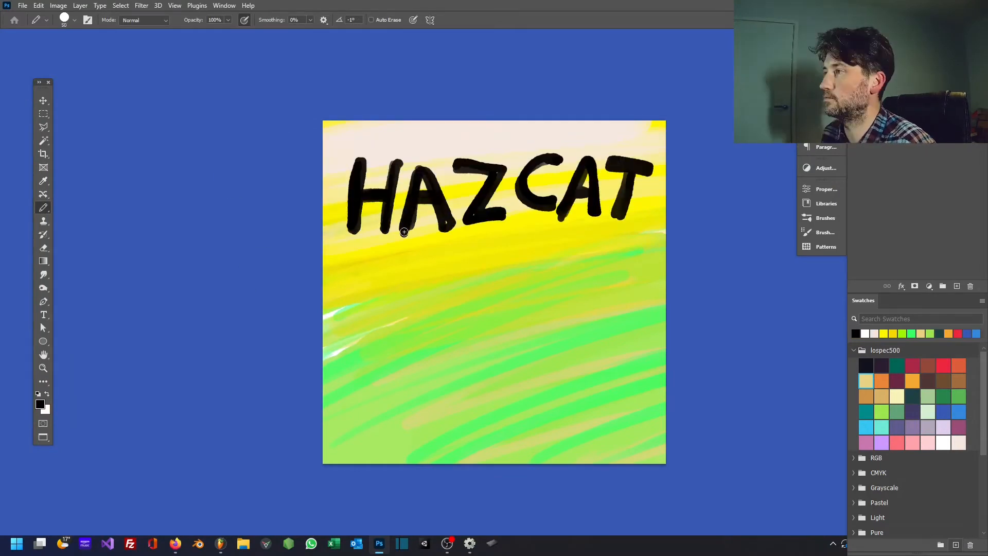
{"action": "left_click_drag", "start_coordinate": [542, 309], "coordinate": [633, 354]}
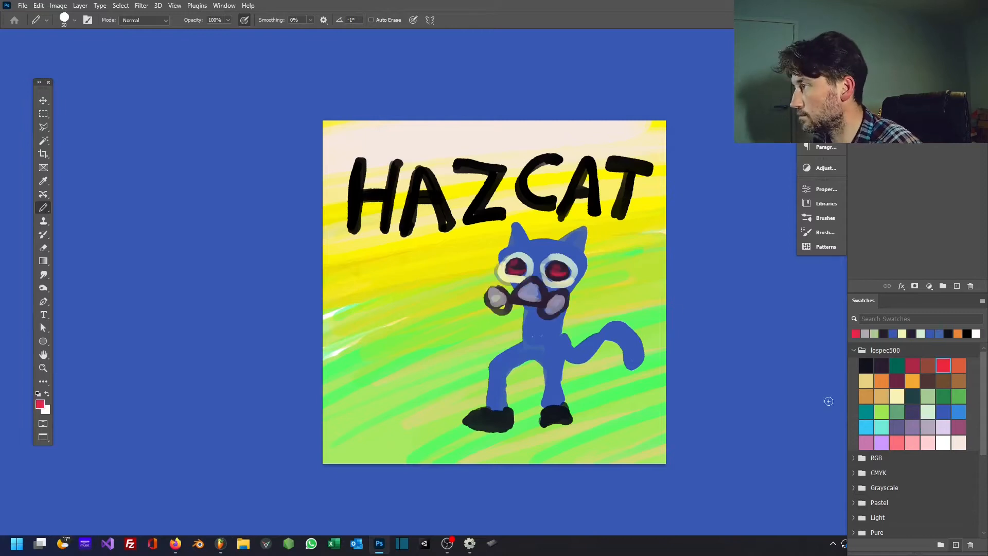
{"action": "left_click", "coordinate": [401, 543]}
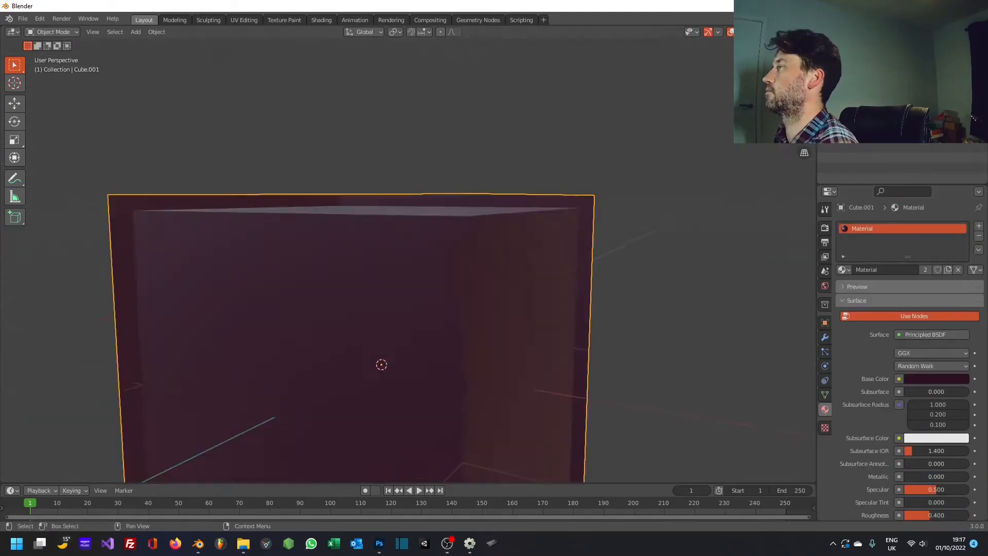
Add Texture Coordinate and Image Texture nodes to the cube's dark material
{"action": "left_click", "coordinate": [321, 19]}
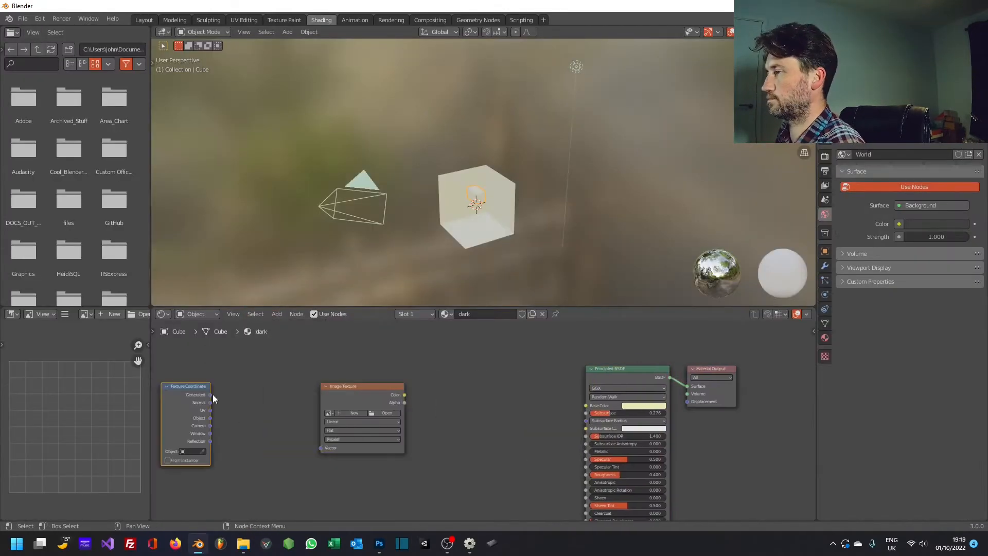
{"action": "left_click", "coordinate": [243, 20]}
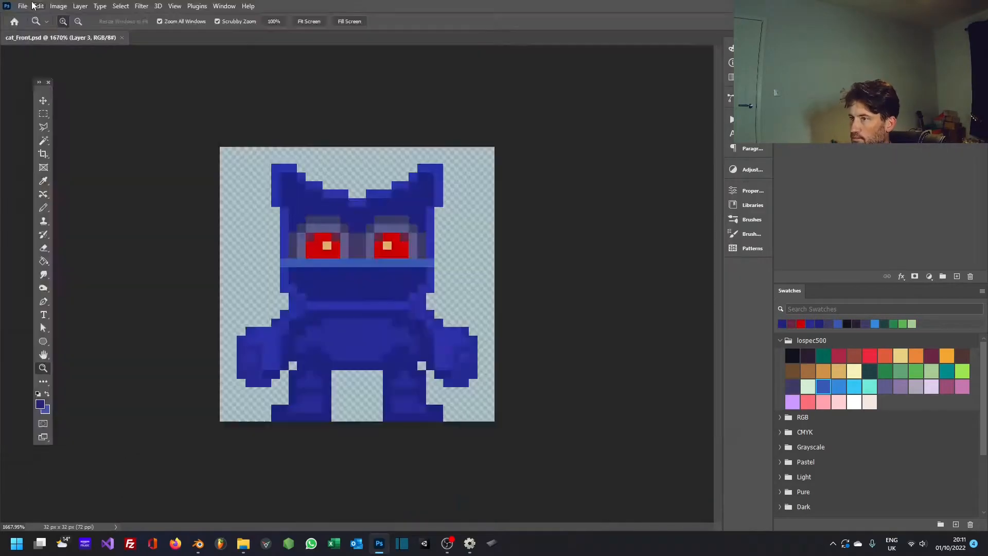
Paste the model and game screenshots into a mock-up and crop the cat_Front.psd canvas
{"action": "left_click", "coordinate": [197, 542]}
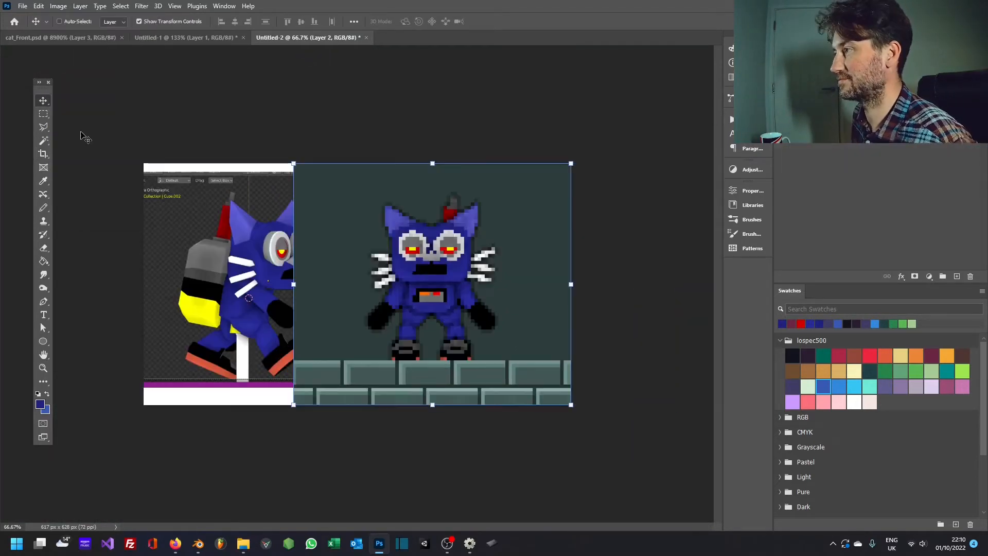
{"action": "left_click", "coordinate": [43, 113]}
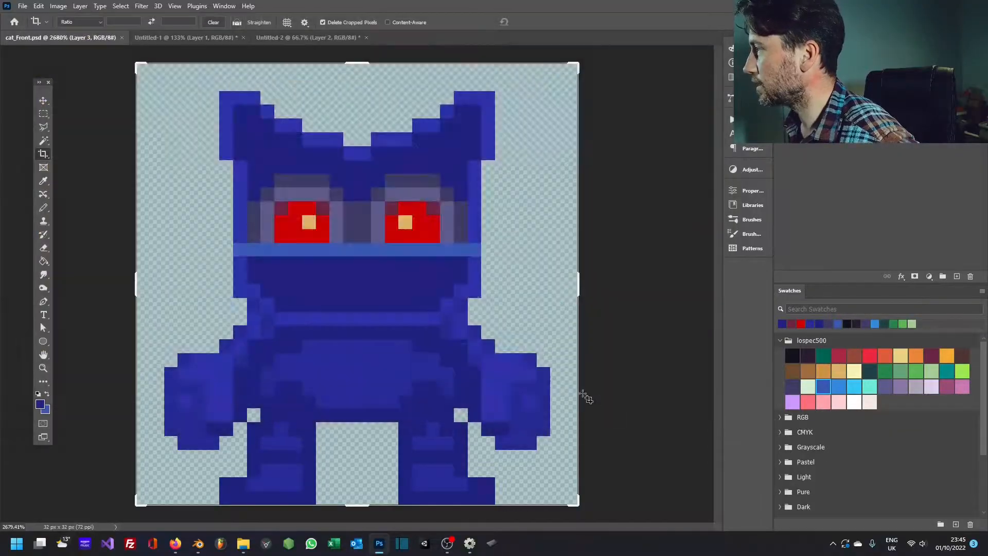
{"action": "left_click", "coordinate": [431, 37]}
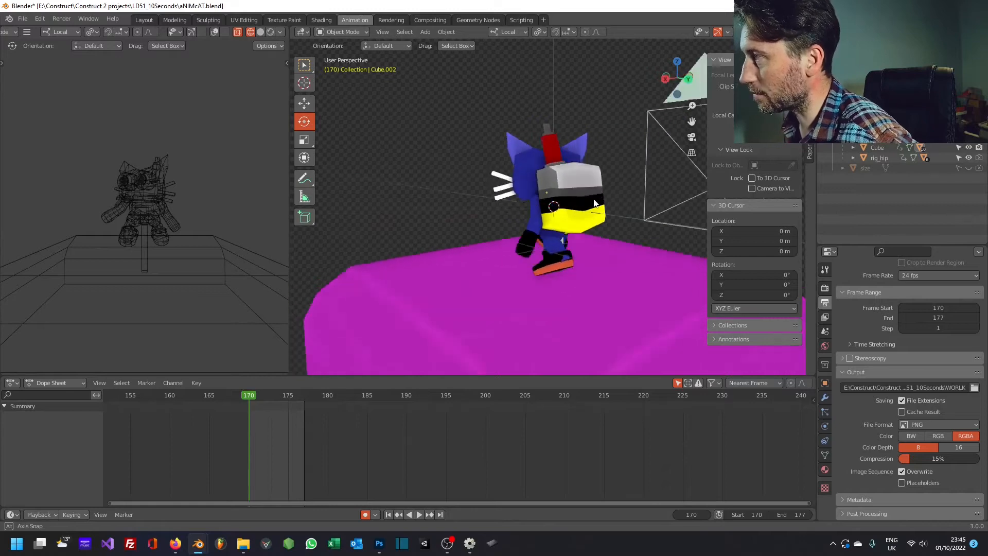
Orbit around the blue cat model to inspect its face up close
{"action": "left_click_drag", "start_coordinate": [595, 202], "coordinate": [498, 277]}
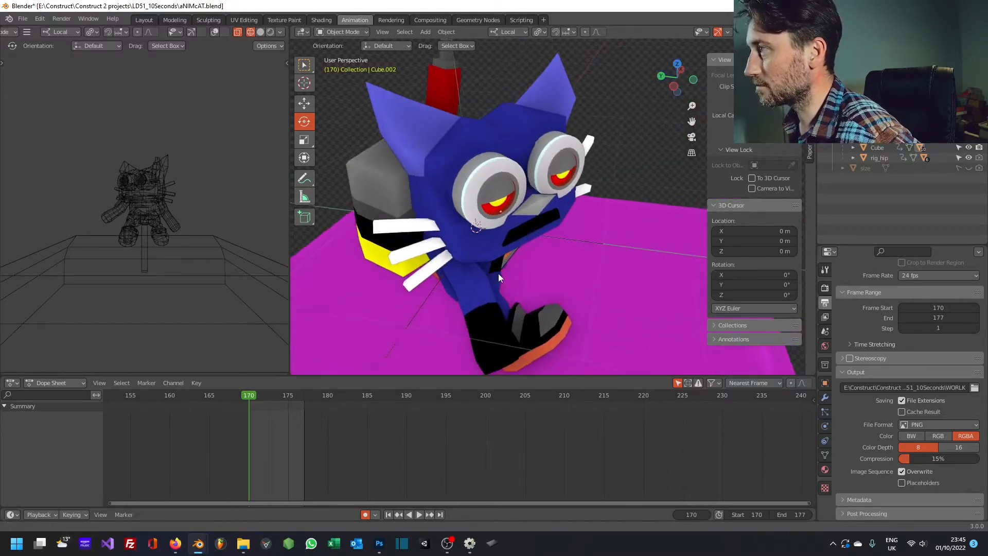
{"action": "left_click_drag", "start_coordinate": [498, 277], "coordinate": [435, 221]}
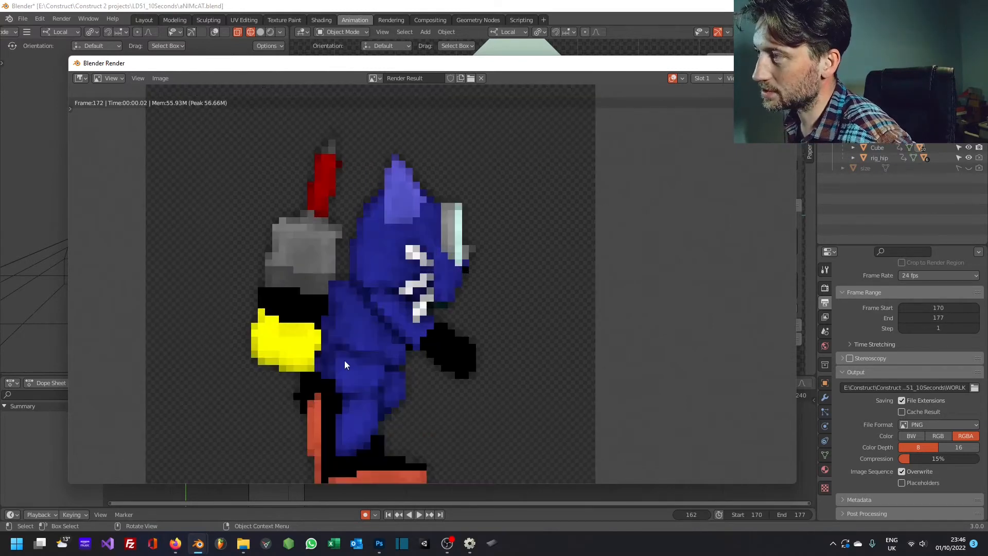
{"action": "mouse_move", "coordinate": [478, 365]}
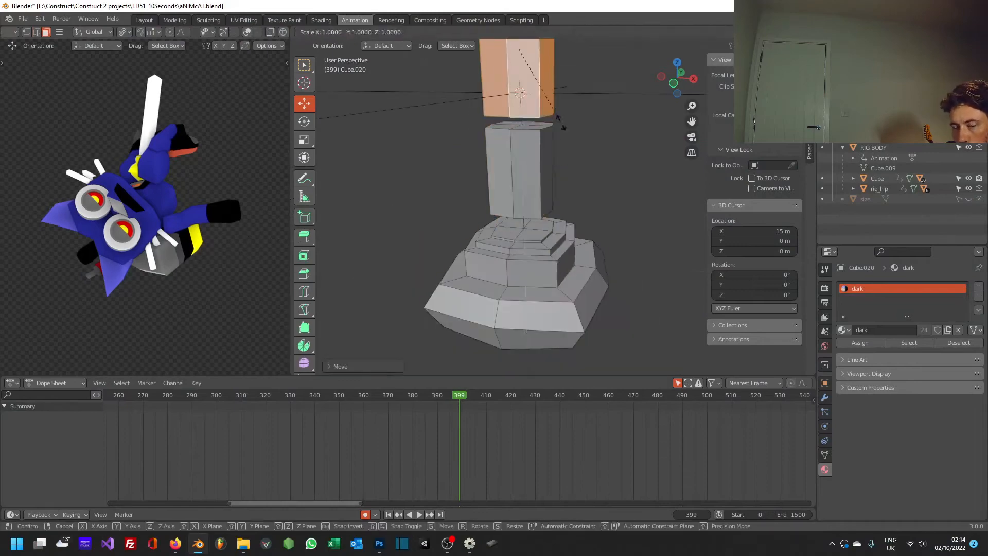
Move the column faces' UVs onto a RobotNnik palette colour square
{"action": "left_click", "coordinate": [244, 20]}
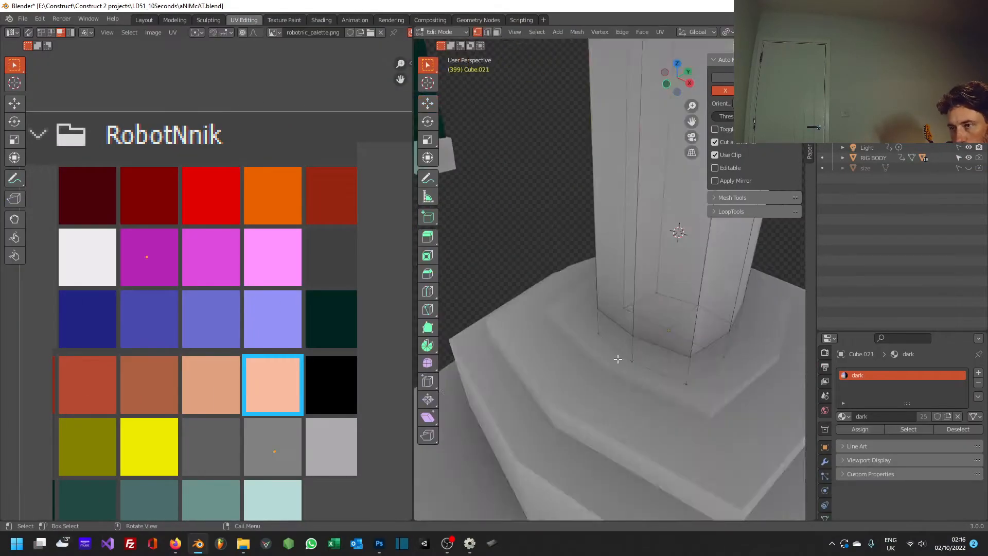
{"action": "left_click", "coordinate": [354, 20]}
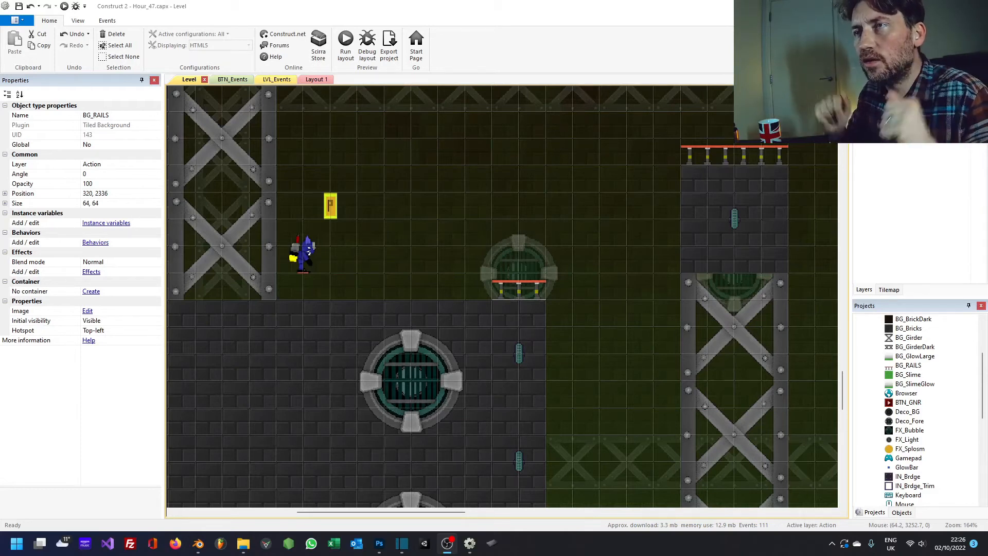
Search LVL_Events for 'Fast', add event 78 setting FastestTime, and view the TitleScreen layout
{"action": "left_click", "coordinate": [346, 43]}
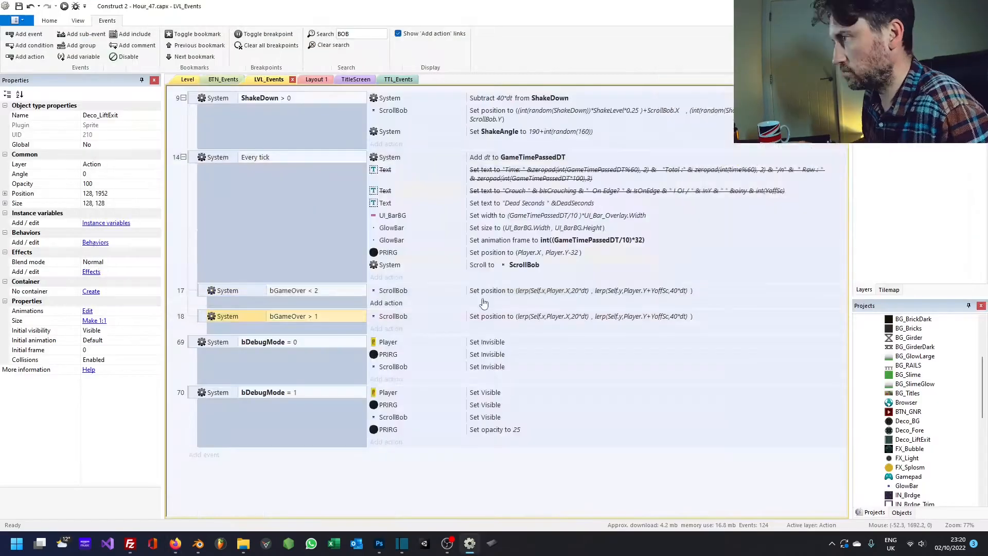
{"action": "type", "text": "FastestTime"}
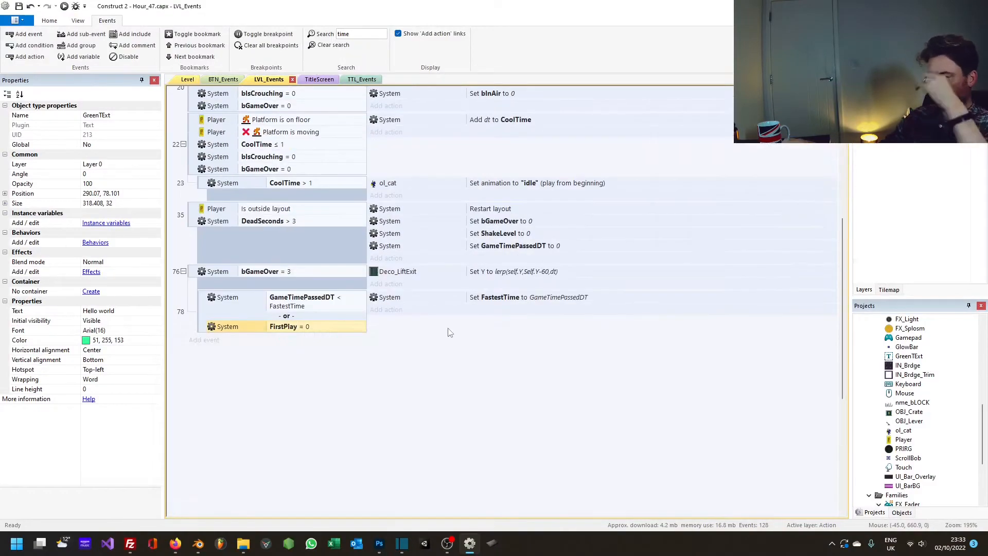
{"action": "left_click", "coordinate": [49, 20]}
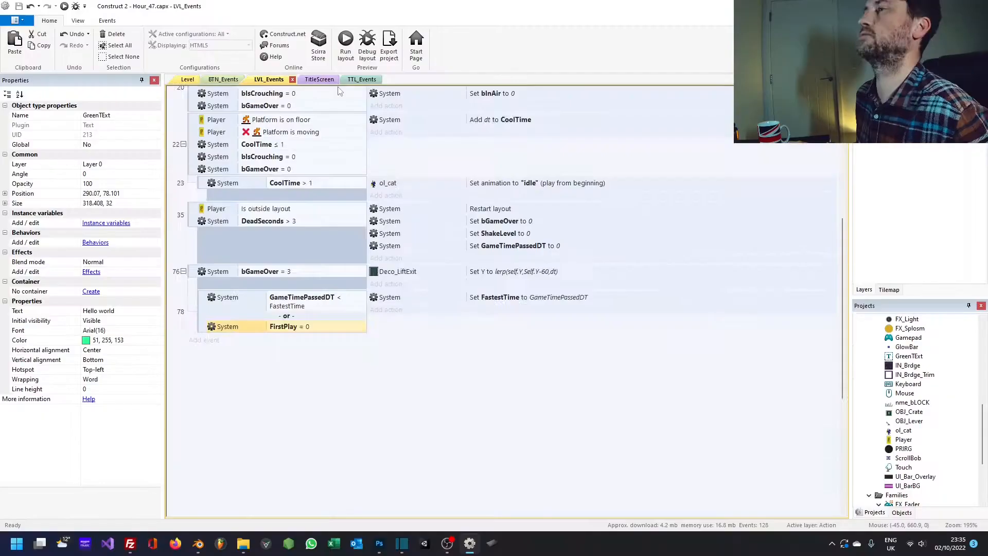
{"action": "left_click", "coordinate": [346, 44]}
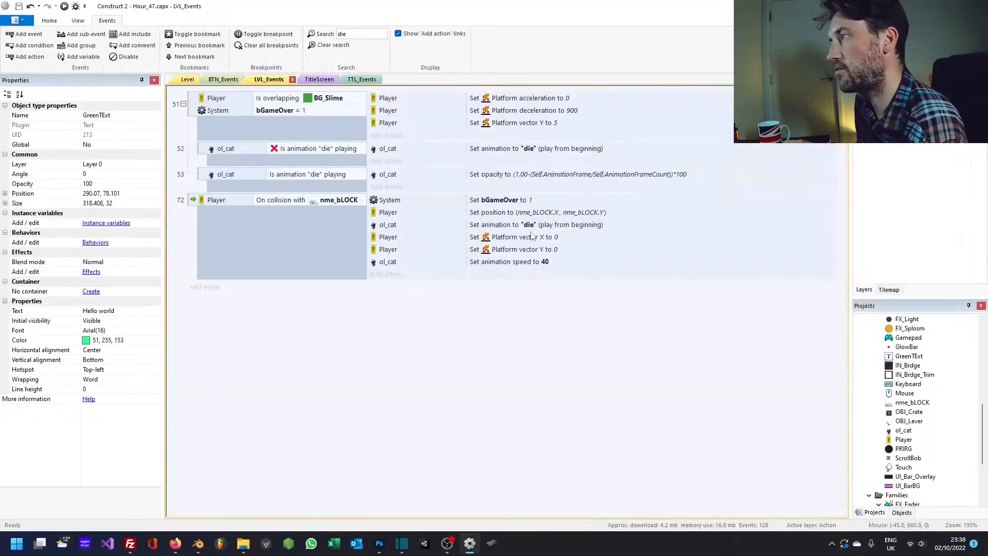
{"action": "left_click", "coordinate": [225, 78]}
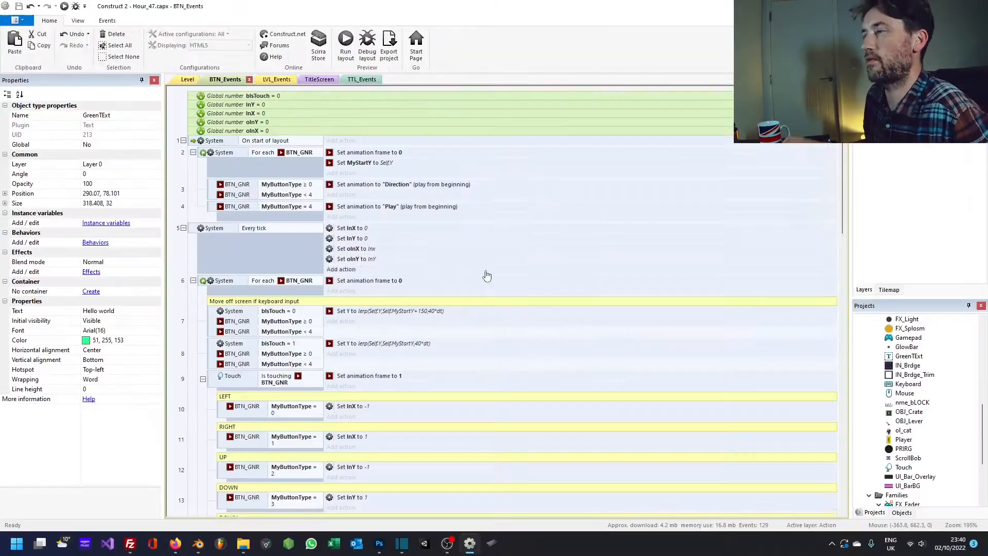
{"action": "left_click", "coordinate": [345, 41]}
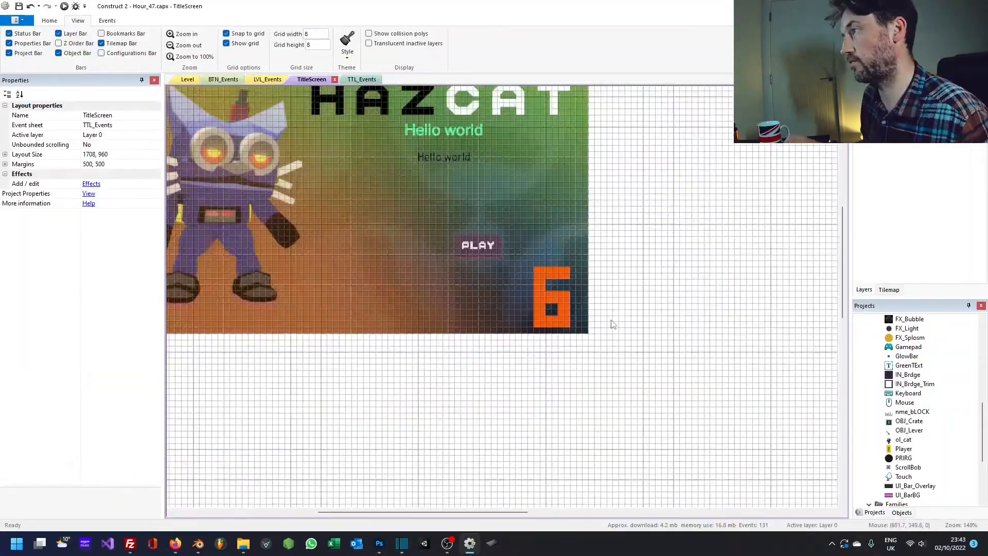
Publish the HAZCAT - Toxic Feline entry on ldjam.com and play it full screen
{"action": "left_click", "coordinate": [267, 78]}
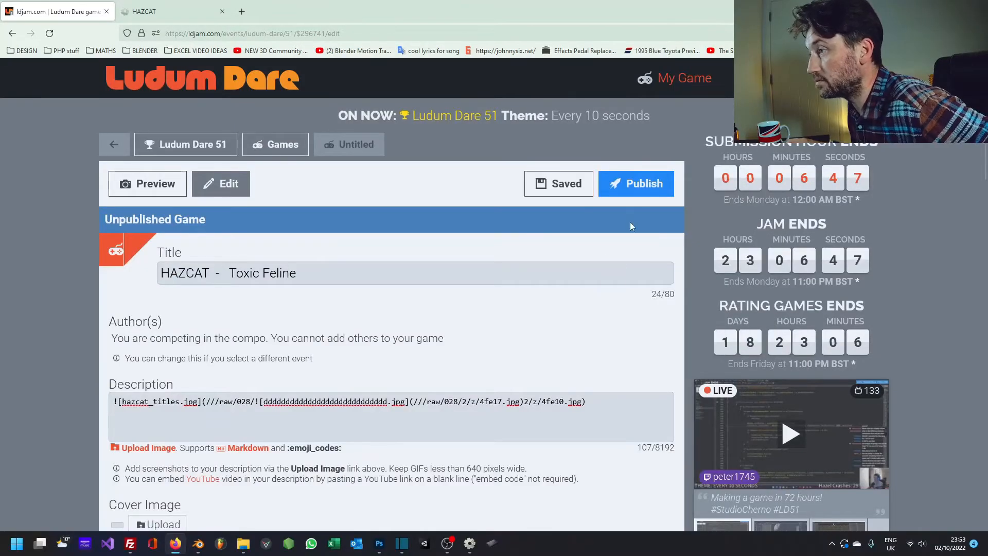
{"action": "left_click", "coordinate": [147, 184]}
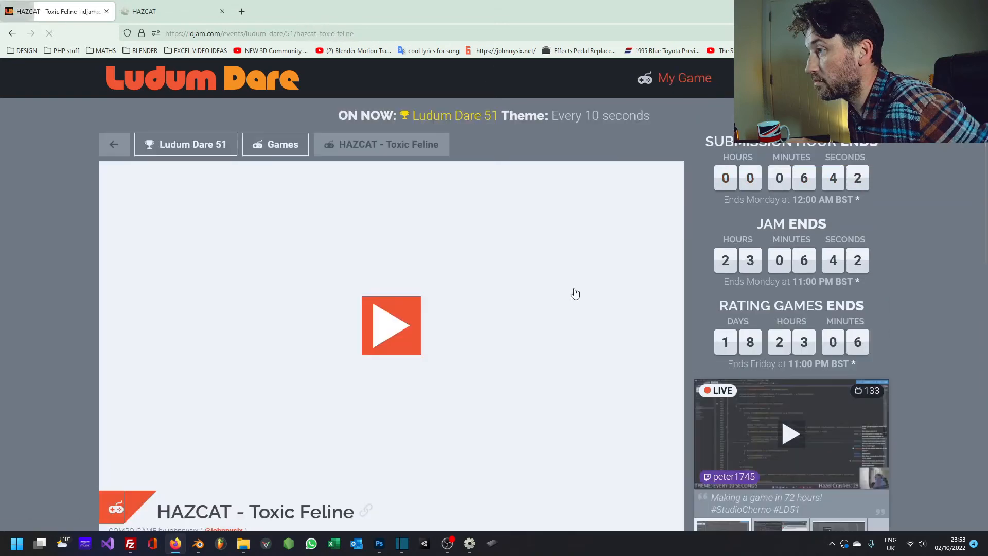
{"action": "left_click", "coordinate": [391, 325]}
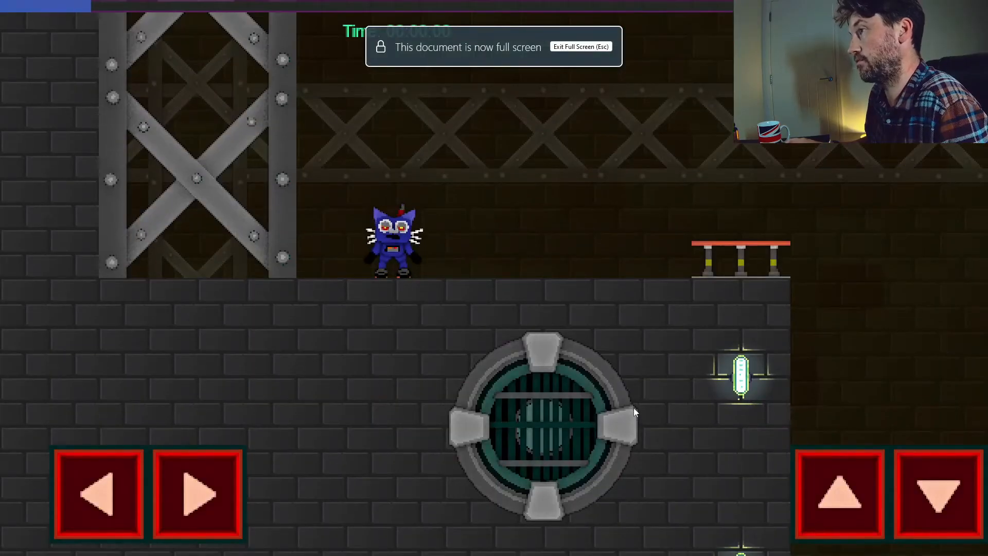